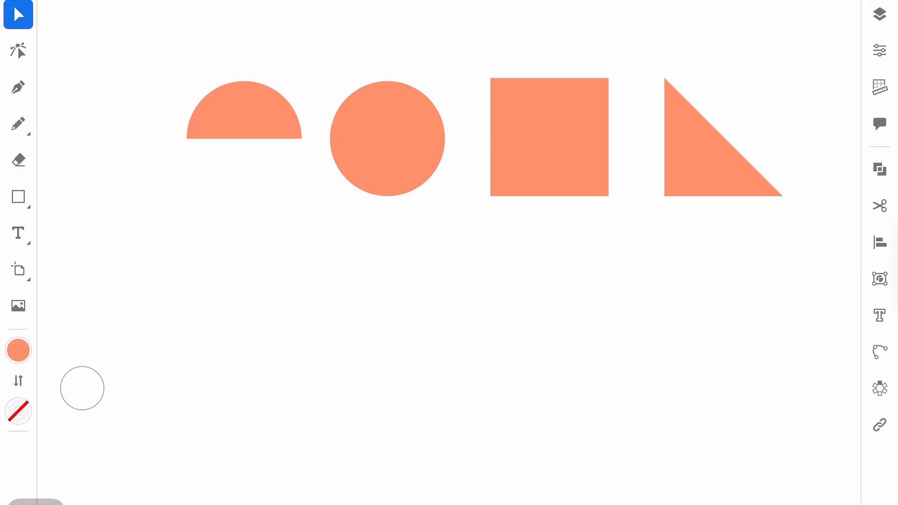
Step: Draw an orange rectangle below the half-circle, circle, square and triangle references
{"action": "left_click", "coordinate": [243, 109]}
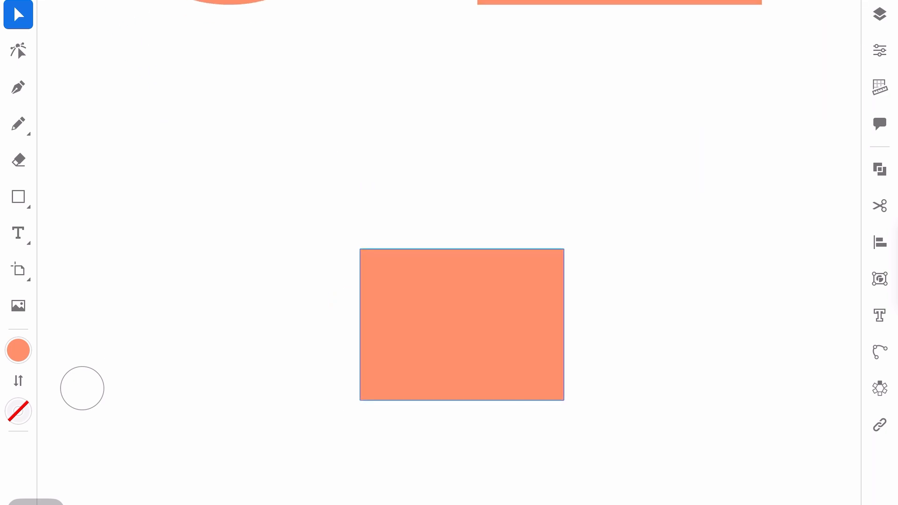
Step: Shrink the rectangle, stack a blue rounded cap copy above it and add a black visor band
{"action": "left_click_drag", "start_coordinate": [461, 323], "coordinate": [513, 247]}
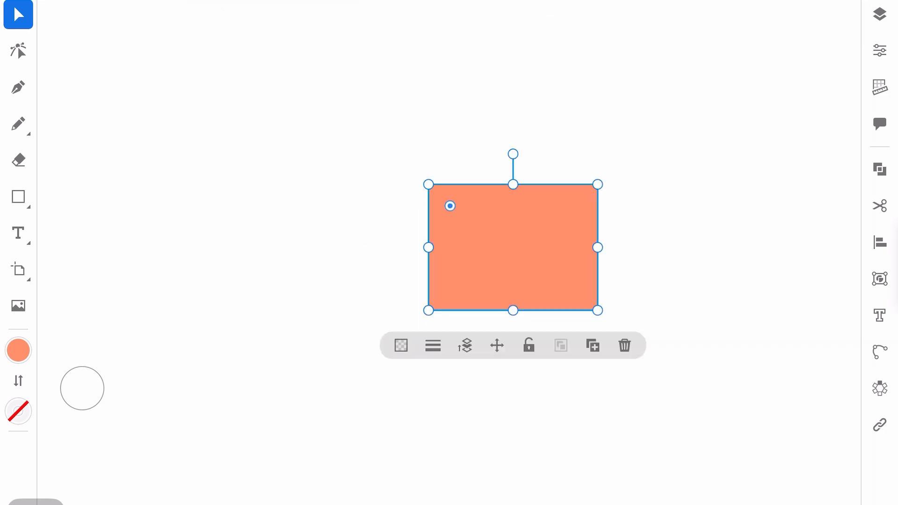
{"action": "left_click_drag", "start_coordinate": [512, 184], "coordinate": [511, 207]}
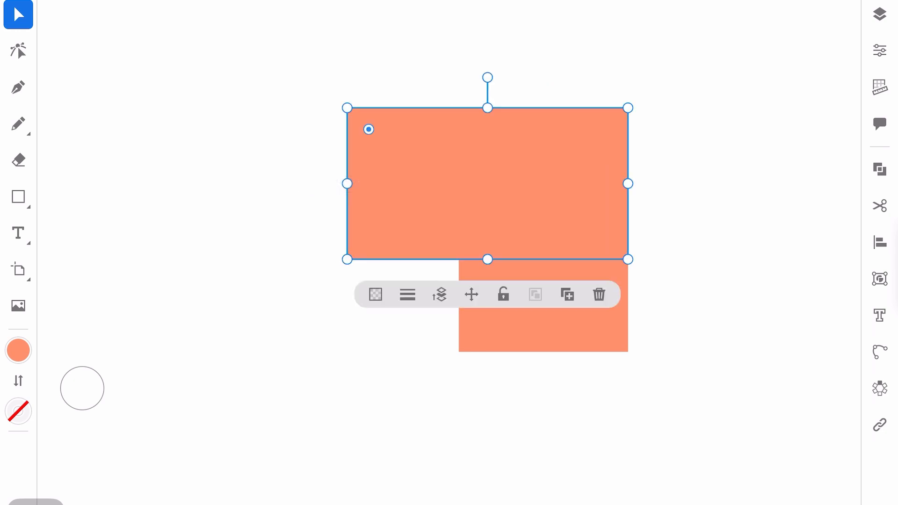
{"action": "left_click", "coordinate": [18, 50]}
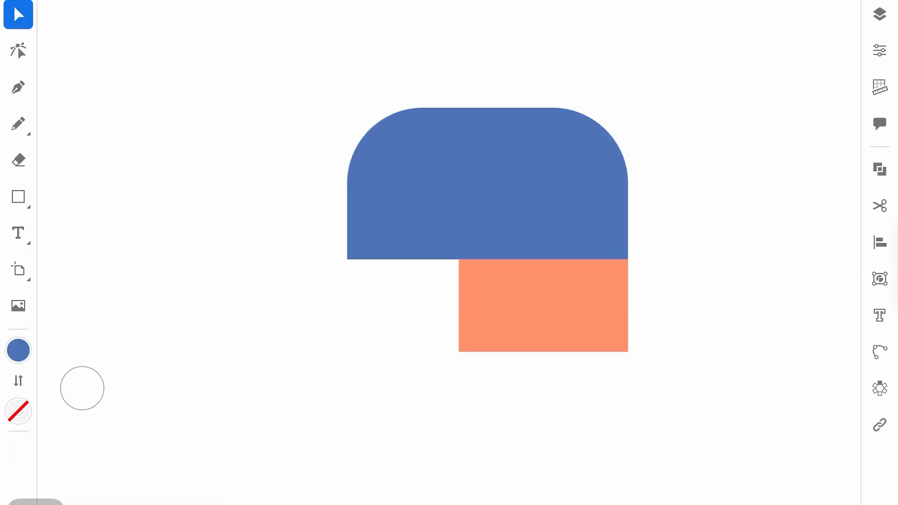
{"action": "left_click", "coordinate": [18, 50]}
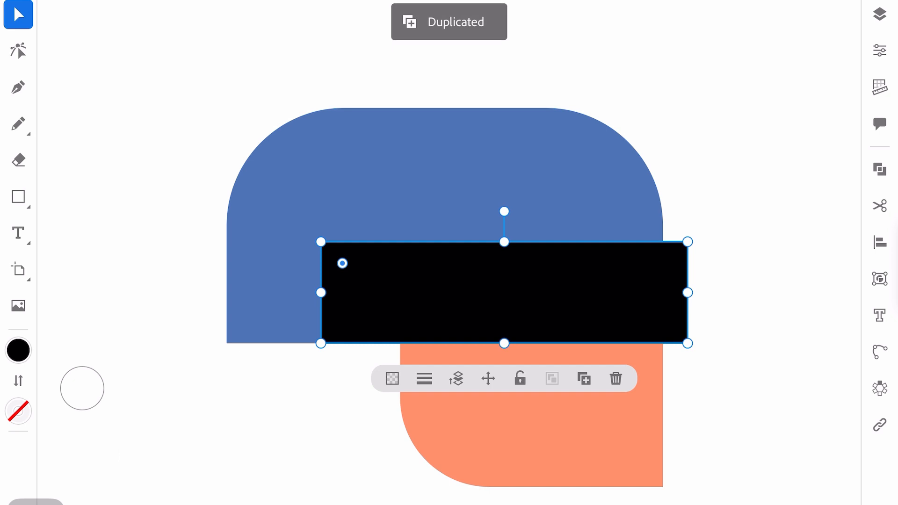
Step: Shorten the black visor band so a lime stripe and circle fit beside it
{"action": "left_click_drag", "start_coordinate": [504, 292], "coordinate": [504, 264]}
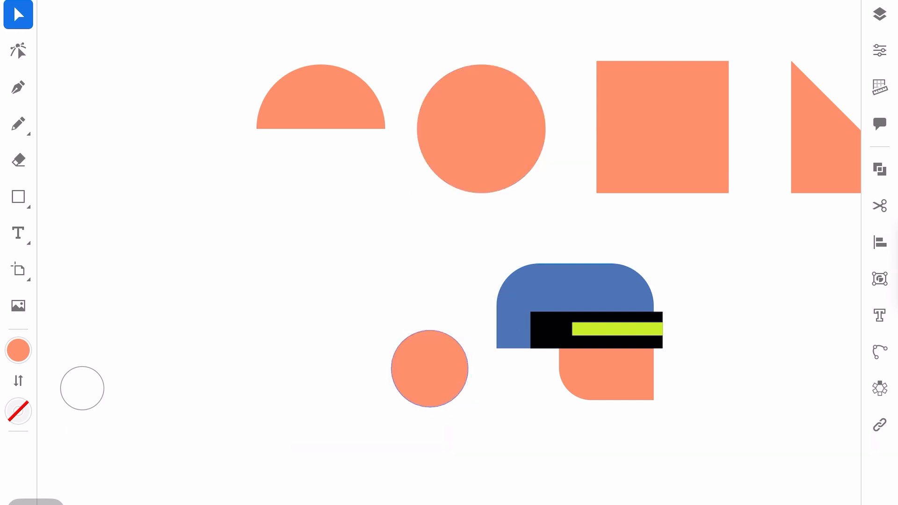
Step: Add a black ear circle with a centred lime dot and a white half-circle smile
{"action": "left_click_drag", "start_coordinate": [429, 369], "coordinate": [510, 346]}
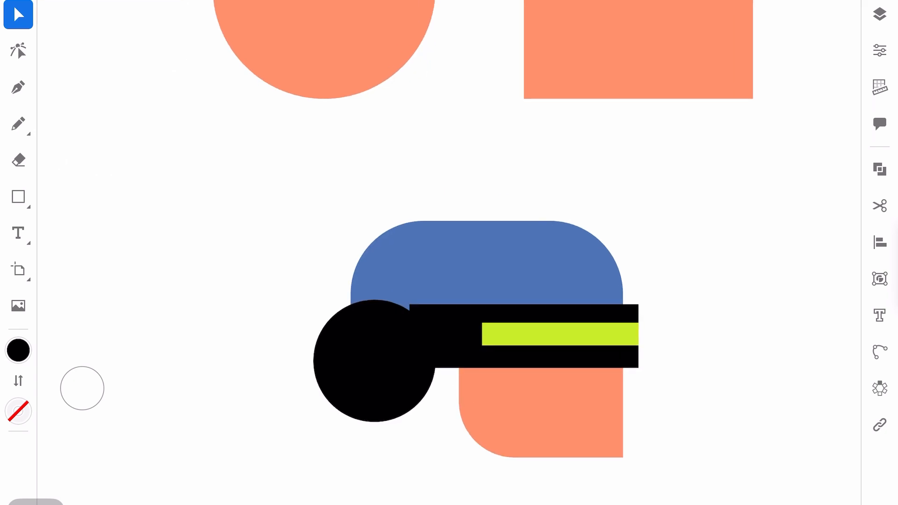
{"action": "left_click", "coordinate": [465, 424]}
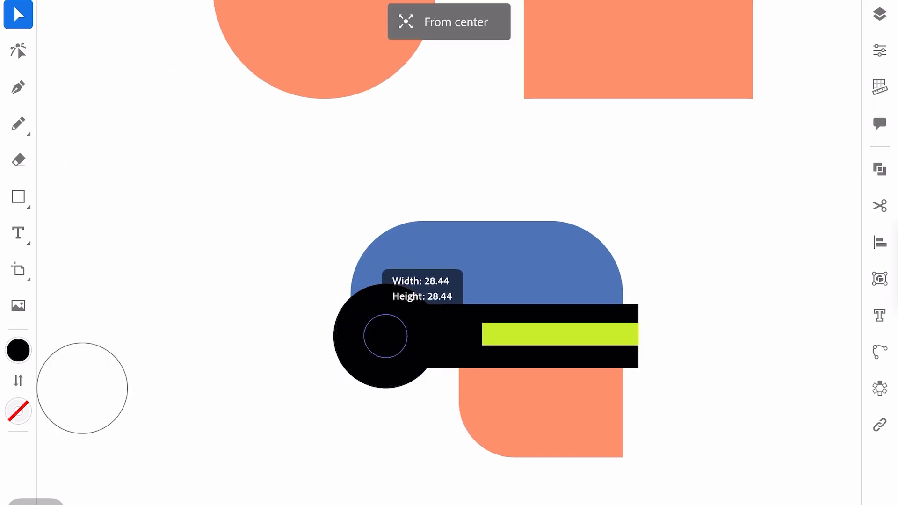
{"action": "left_click", "coordinate": [18, 349]}
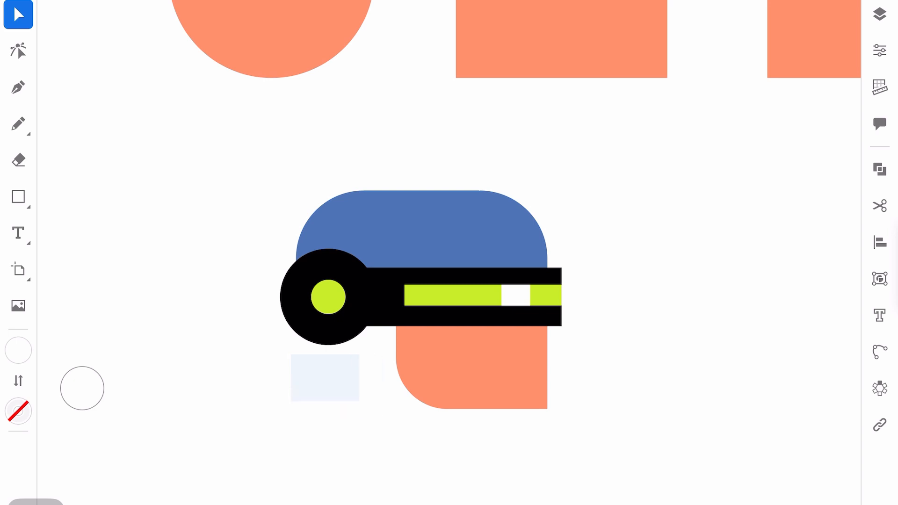
{"action": "left_click", "coordinate": [561, 38]}
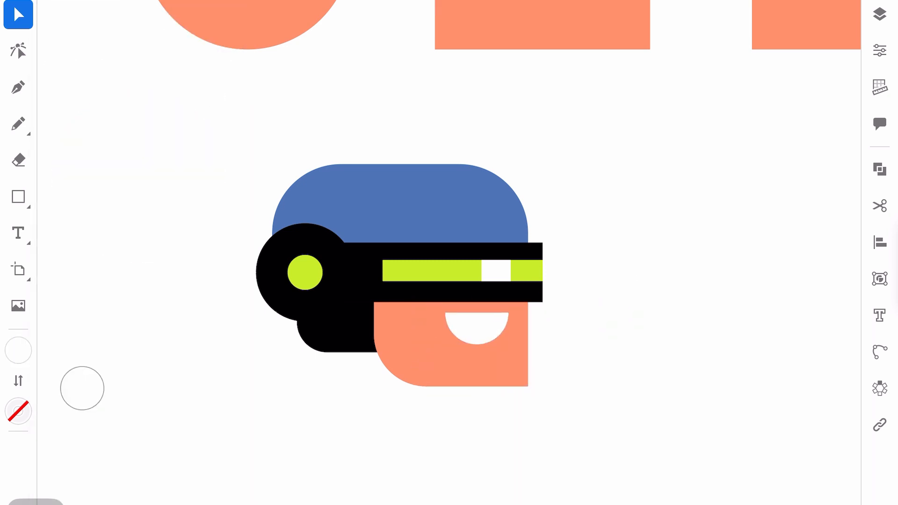
Step: Copy the cap as a wider, darker blue back layer and start a rectangle below the head
{"action": "left_click", "coordinate": [389, 200]}
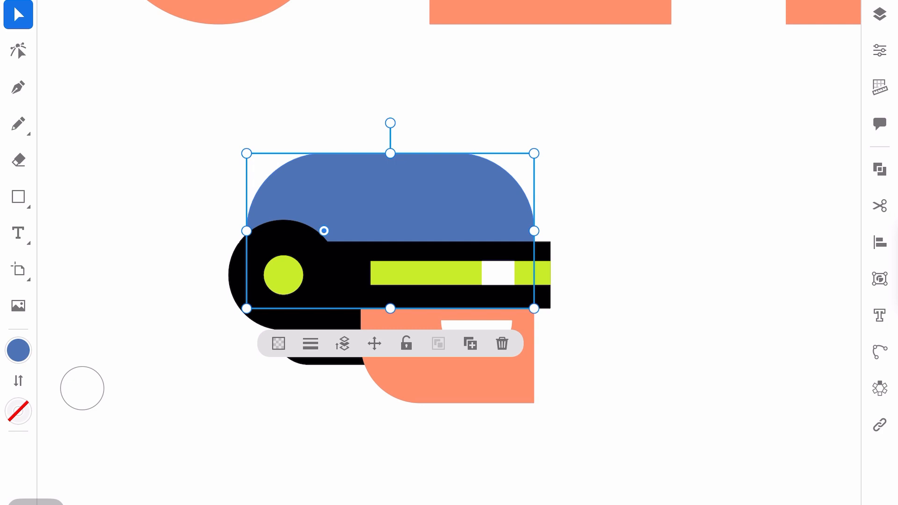
{"action": "left_click", "coordinate": [470, 344]}
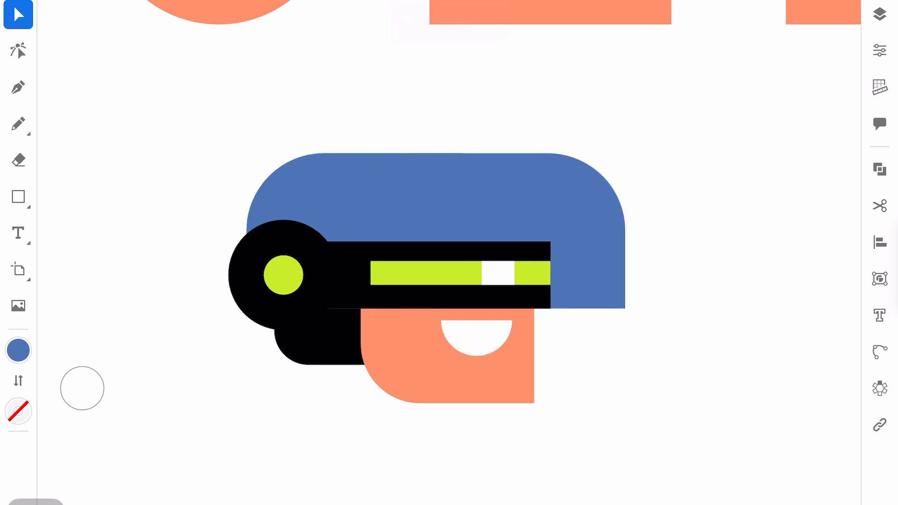
{"action": "left_click", "coordinate": [879, 170]}
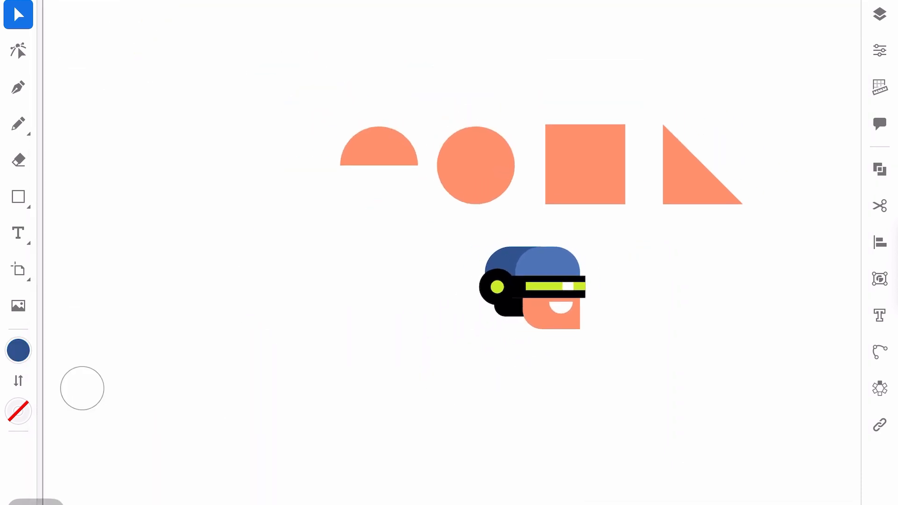
{"action": "left_click", "coordinate": [529, 289]}
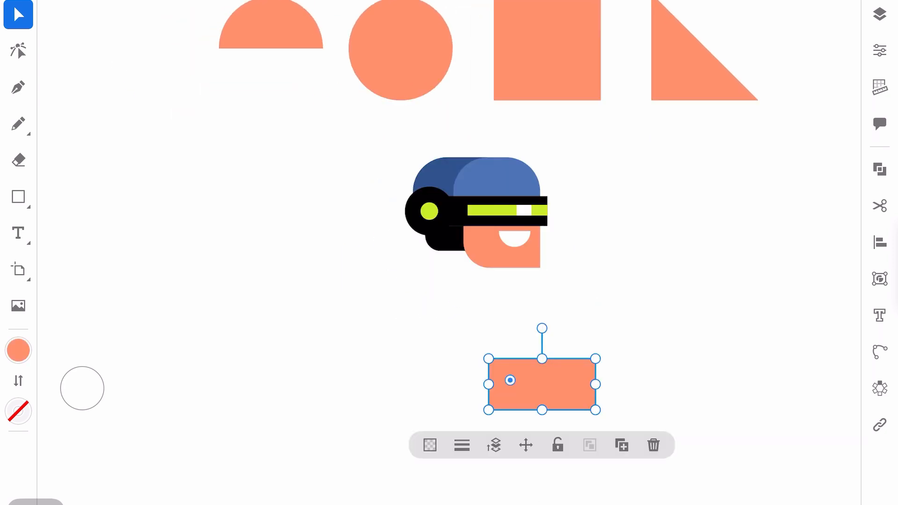
Step: Stretch the rectangle into a dark blue torso, add a blue shoulder circle and a black arm
{"action": "left_click_drag", "start_coordinate": [596, 411], "coordinate": [728, 448]}
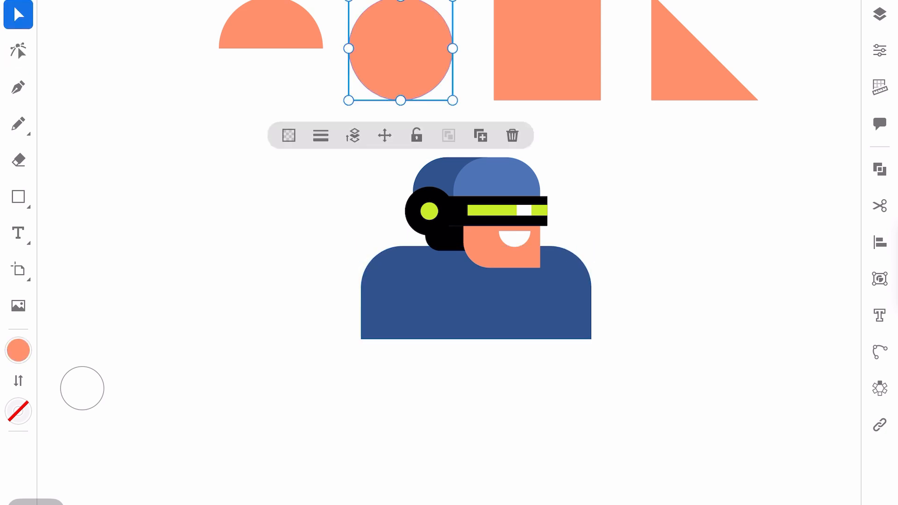
{"action": "left_click", "coordinate": [18, 349]}
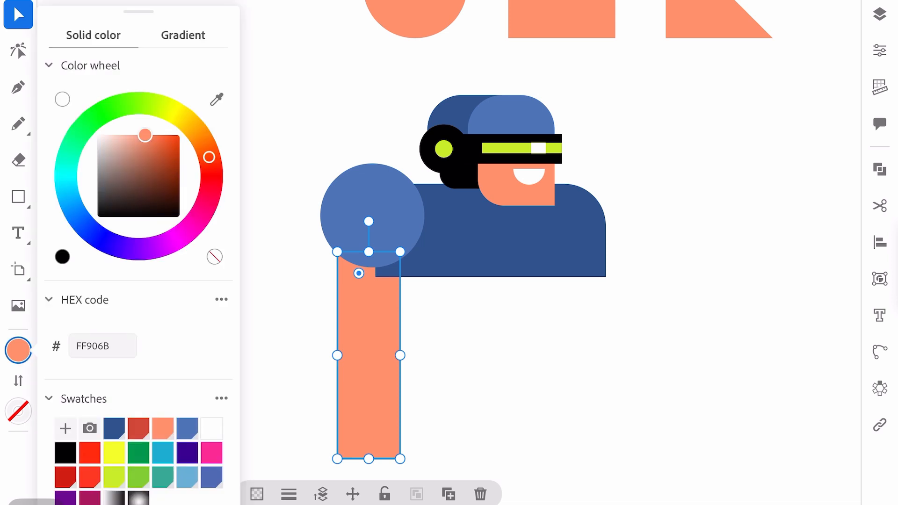
{"action": "left_click", "coordinate": [65, 453]}
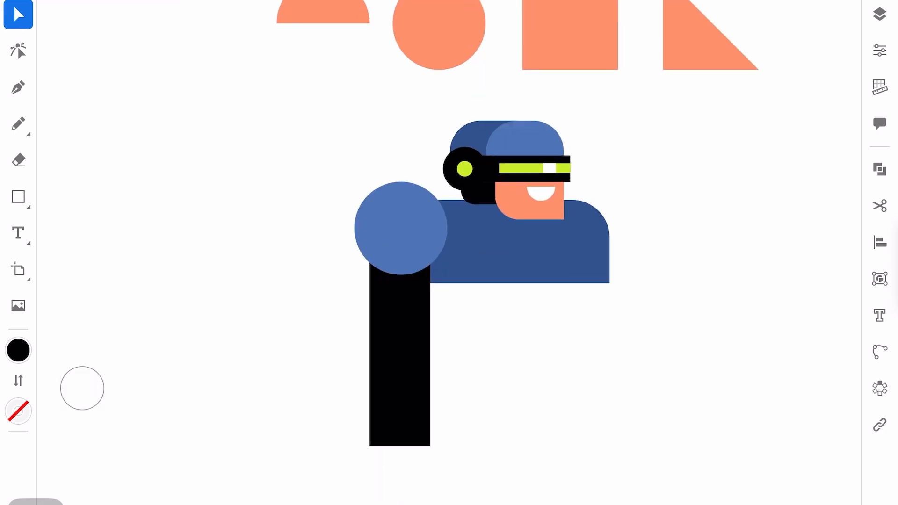
Step: Round the arm's lower corner and add a blue forearm panel with black hand bumps
{"action": "left_click", "coordinate": [503, 167]}
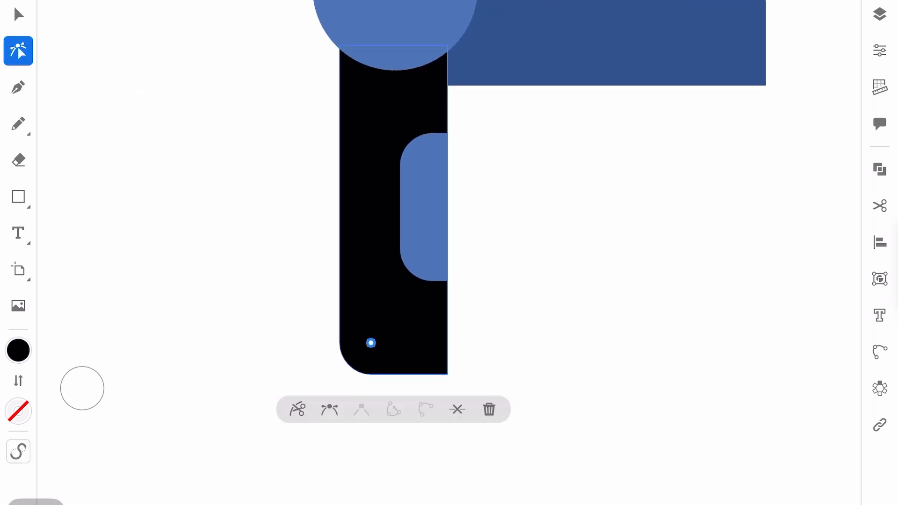
{"action": "left_click", "coordinate": [18, 196]}
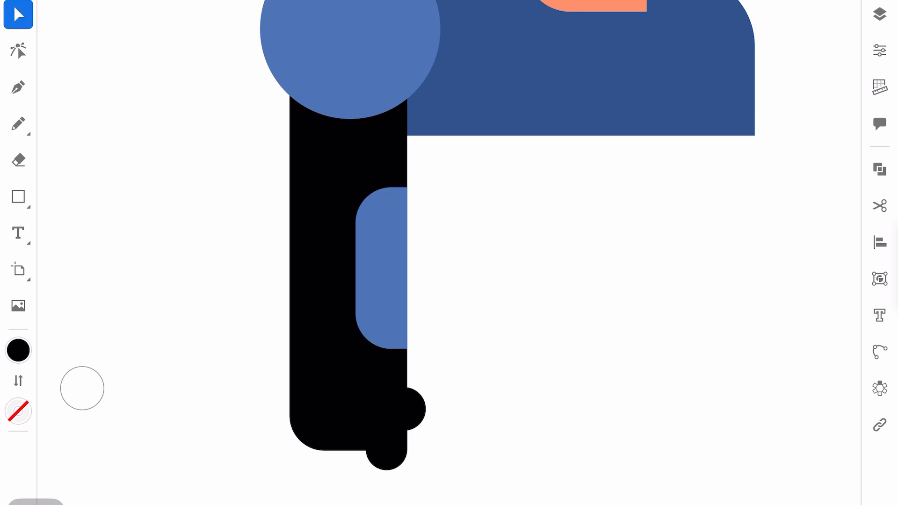
{"action": "left_click_drag", "start_coordinate": [320, 170], "coordinate": [320, 372]}
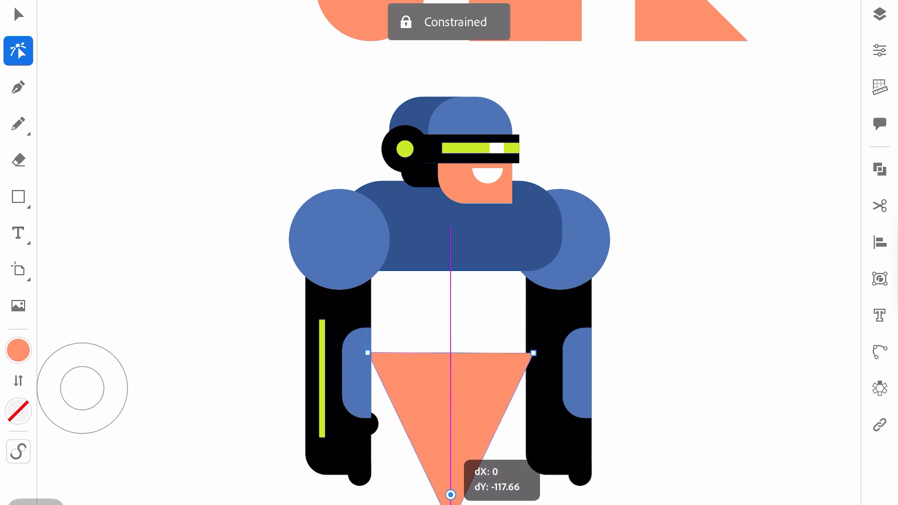
Step: Pull the inverted triangle's bottom anchor up and round it into a tapered waist
{"action": "left_click_drag", "start_coordinate": [451, 494], "coordinate": [451, 447]}
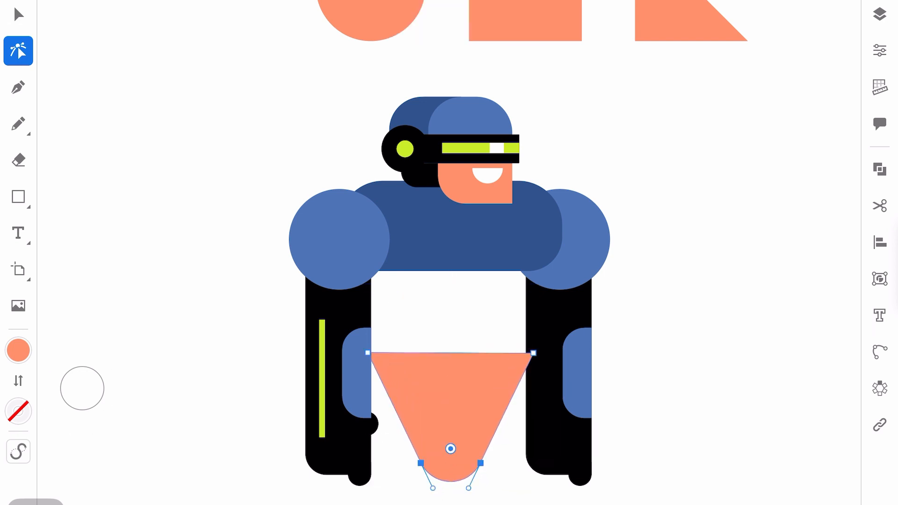
{"action": "left_click", "coordinate": [18, 14]}
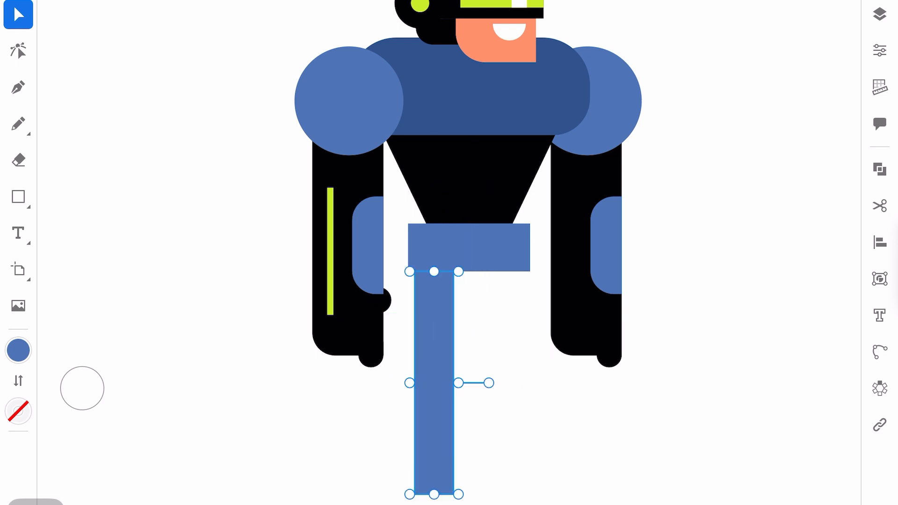
Step: Colour the leg black and give it a half-circle foot and blue knee panel
{"action": "left_click", "coordinate": [19, 350]}
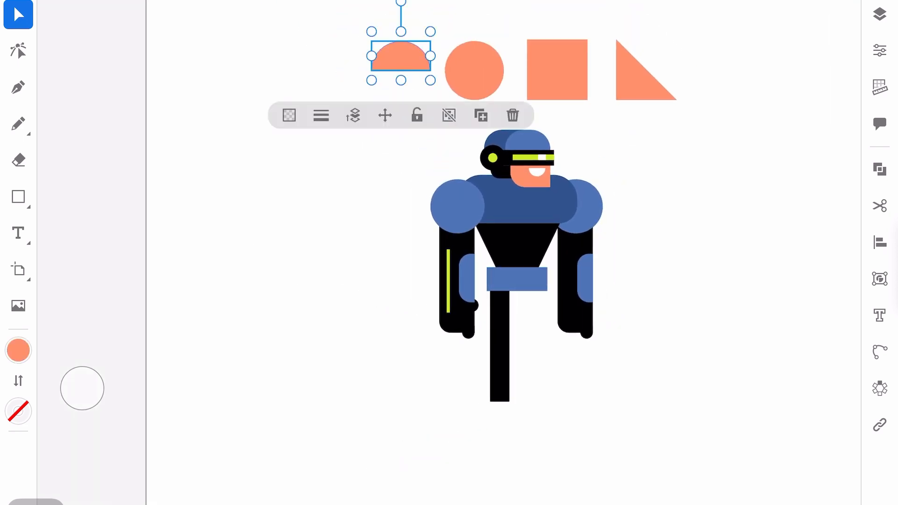
{"action": "left_click_drag", "start_coordinate": [400, 57], "coordinate": [507, 364]}
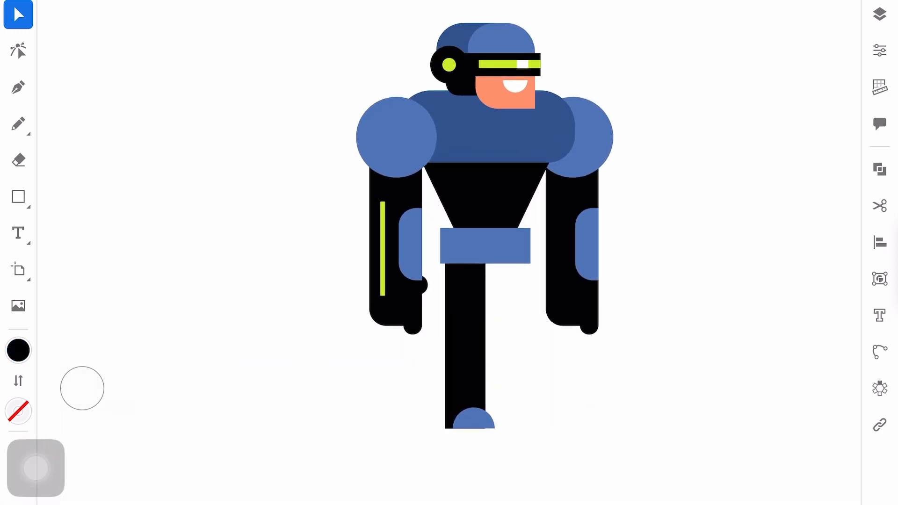
Step: Duplicate the finished leg and shift the copy right as the second leg
{"action": "left_click", "coordinate": [879, 389]}
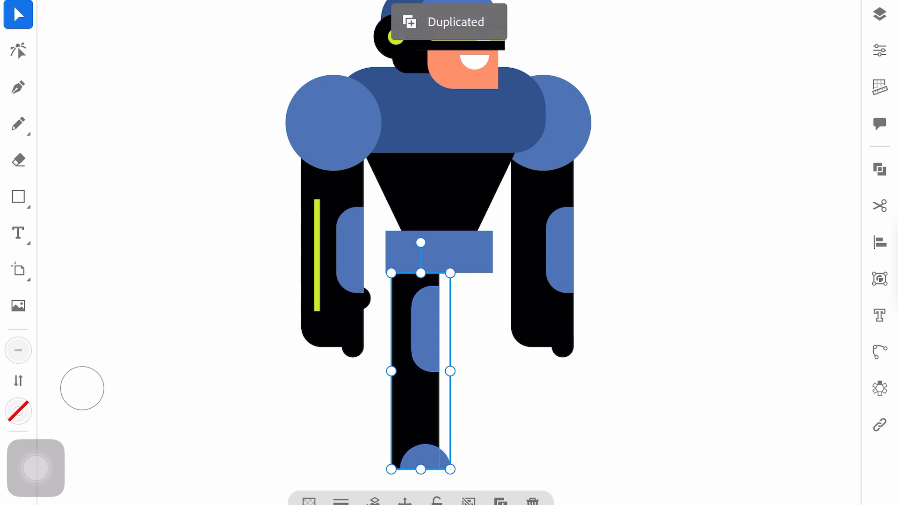
{"action": "left_click_drag", "start_coordinate": [421, 371], "coordinate": [470, 371]}
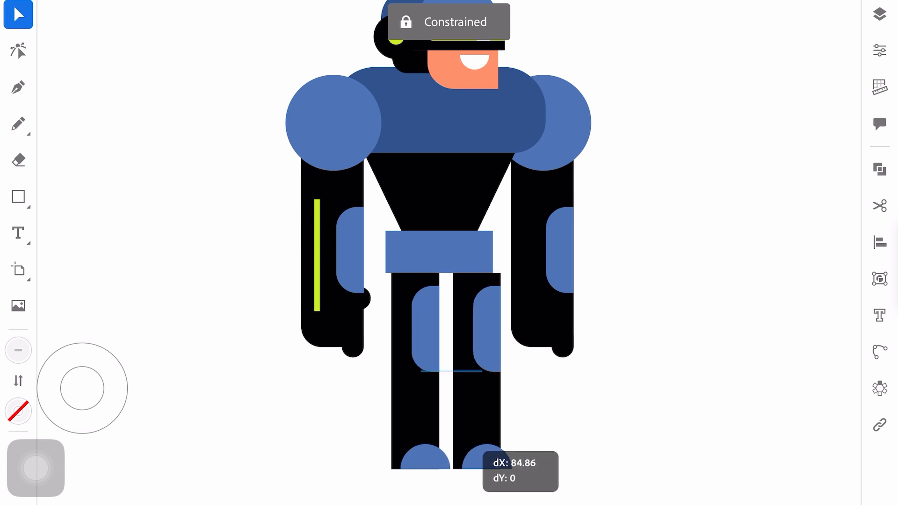